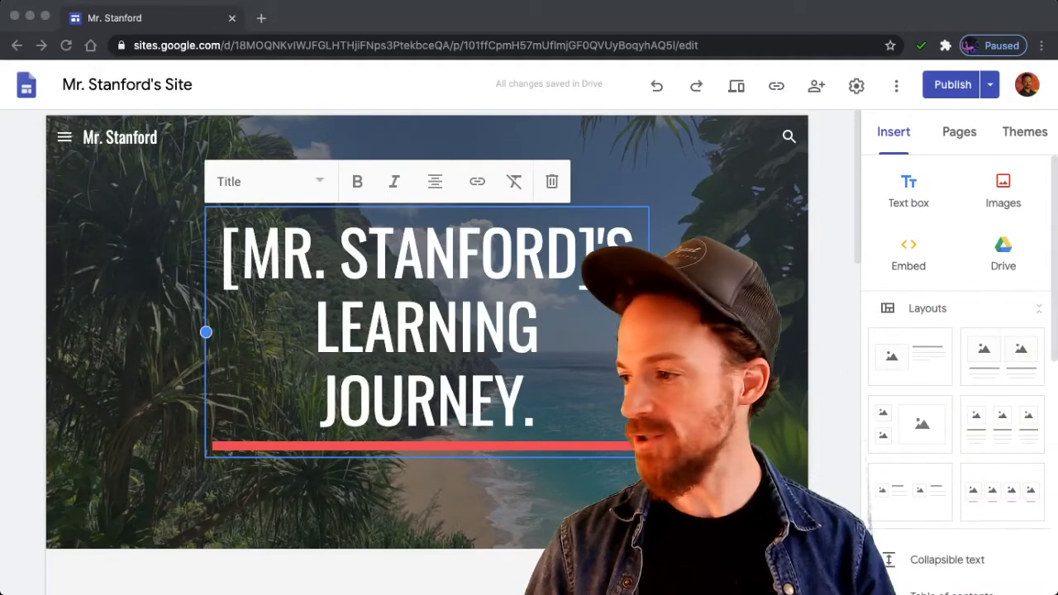
# - Open the review screen comparing the draft Home page headline with the published version
pyautogui.click(952, 84)
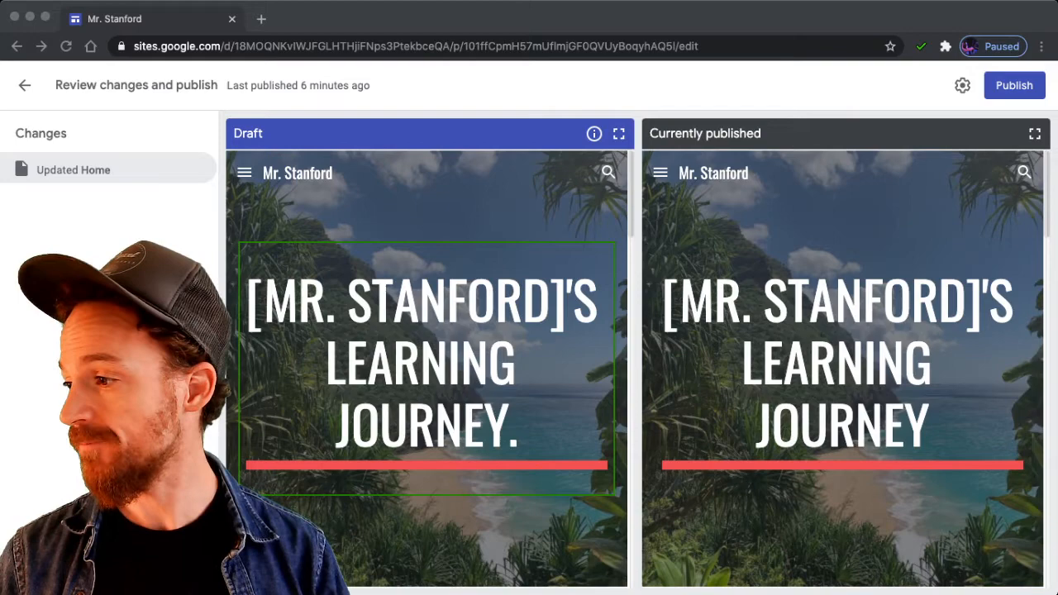
# - Publish the draft with the period-ended Learning Journey headline, then expand the publishing options
pyautogui.click(1014, 85)
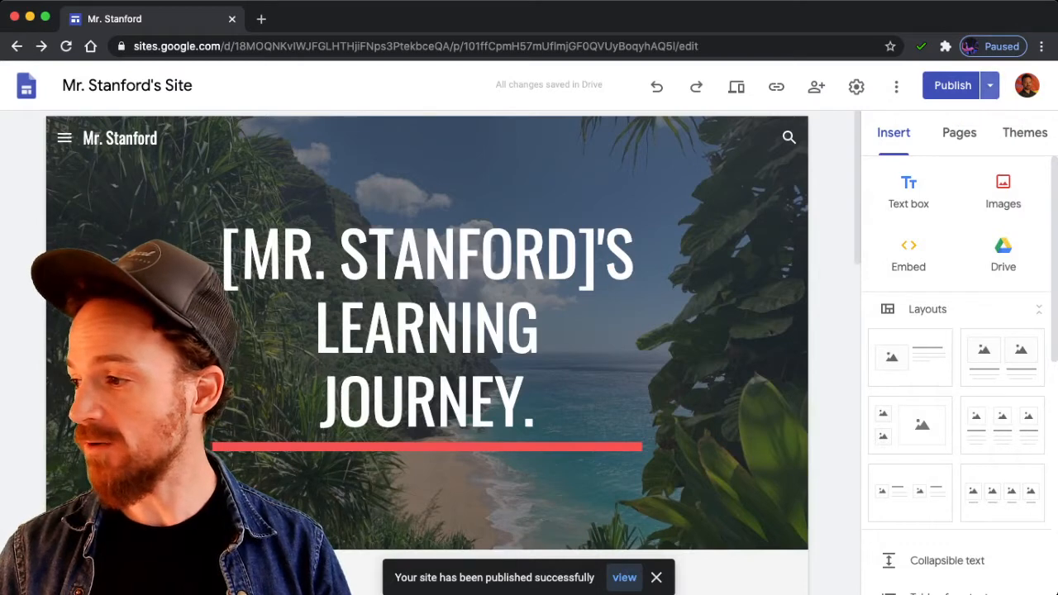
pyautogui.click(989, 85)
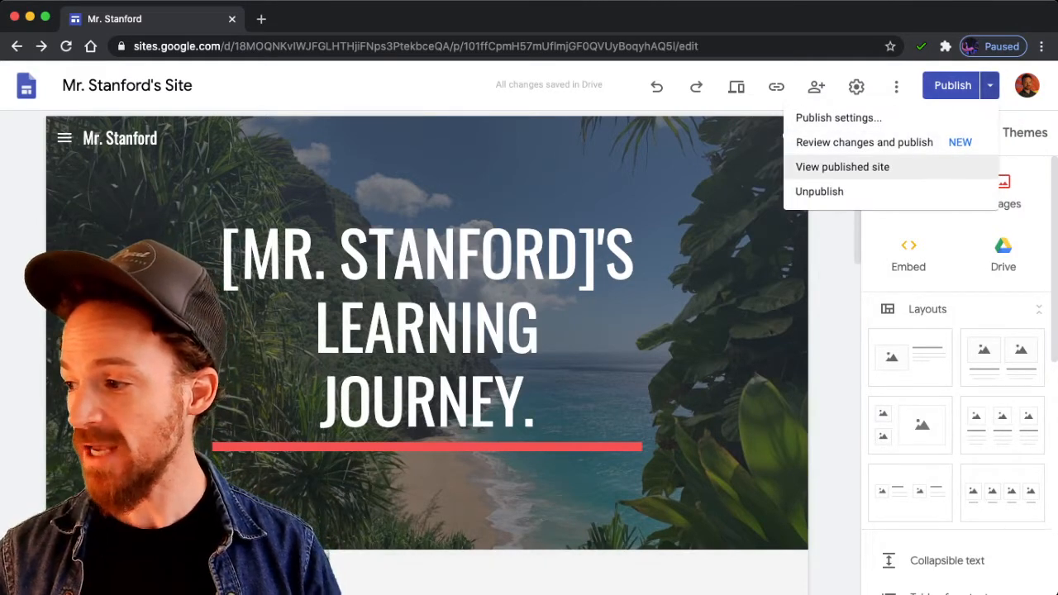
# - View the live published site in a new tab and select its web address
pyautogui.click(842, 166)
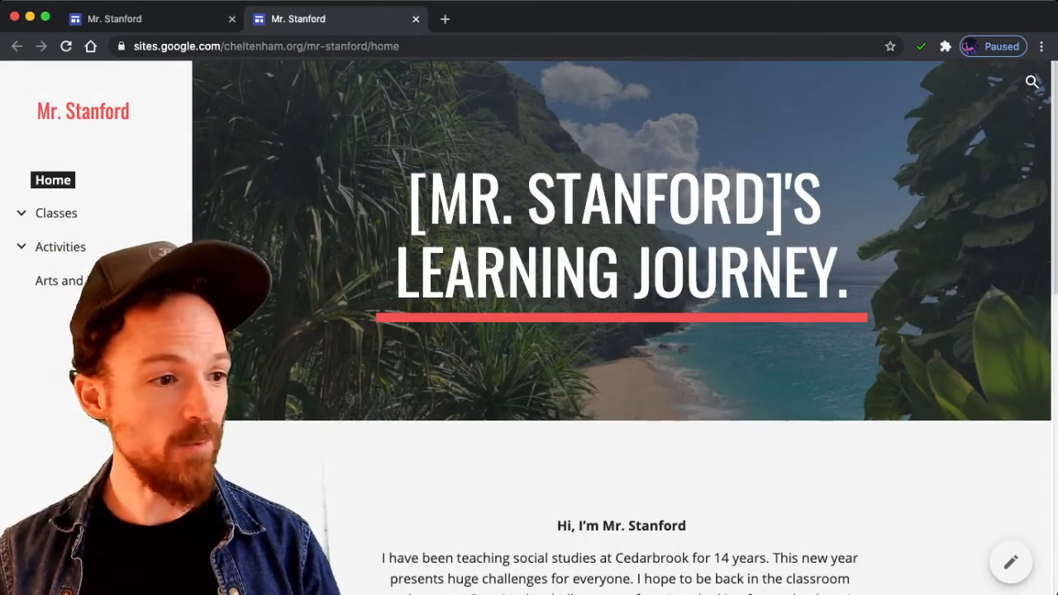
pyautogui.click(265, 46)
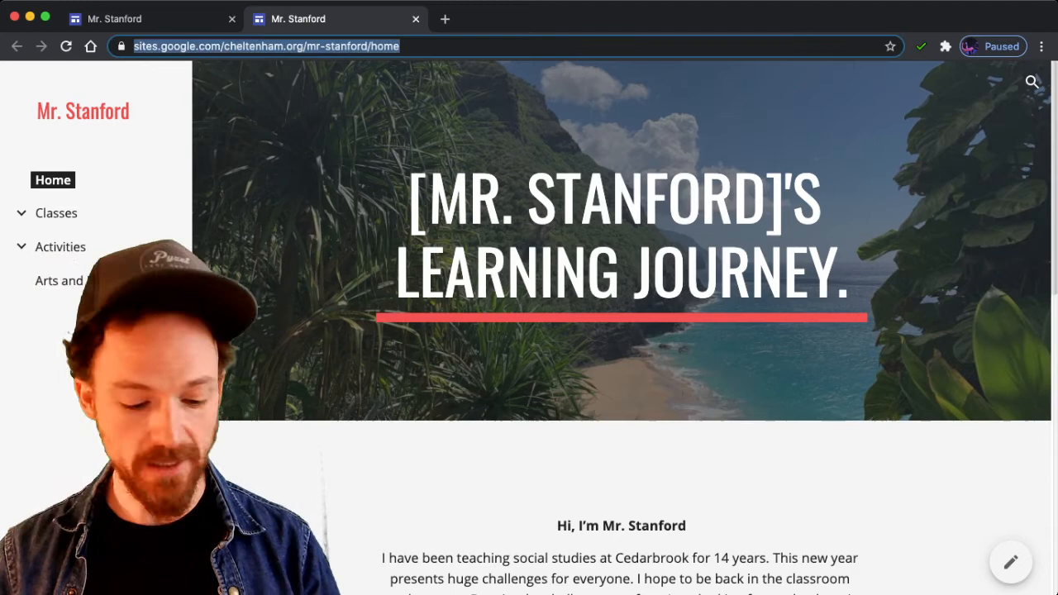